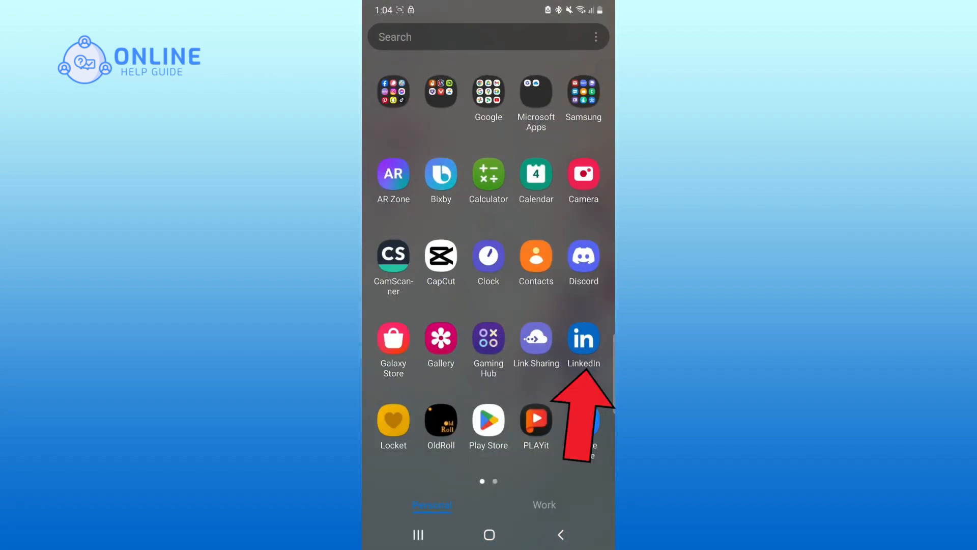
- Launch the LinkedIn app from the app drawer to its home feed
{"action": "left_click", "coordinate": [583, 343]}
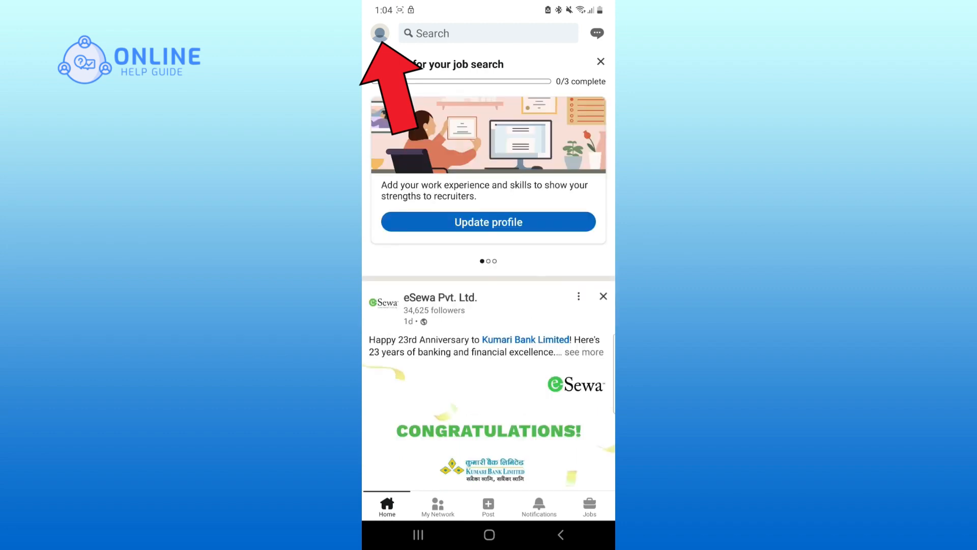
- Reach Sign in & security from the profile panel's Settings
{"action": "left_click", "coordinate": [379, 33]}
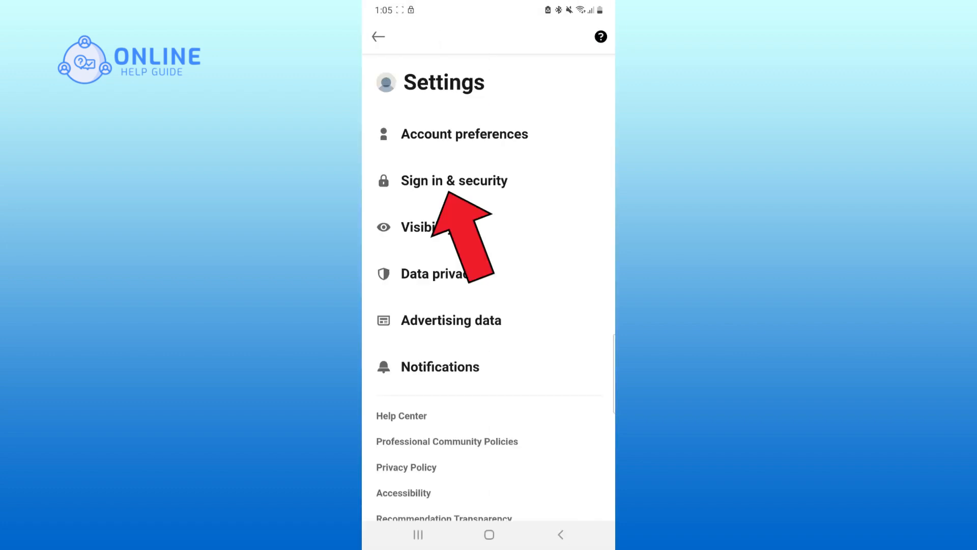
{"action": "left_click", "coordinate": [455, 180]}
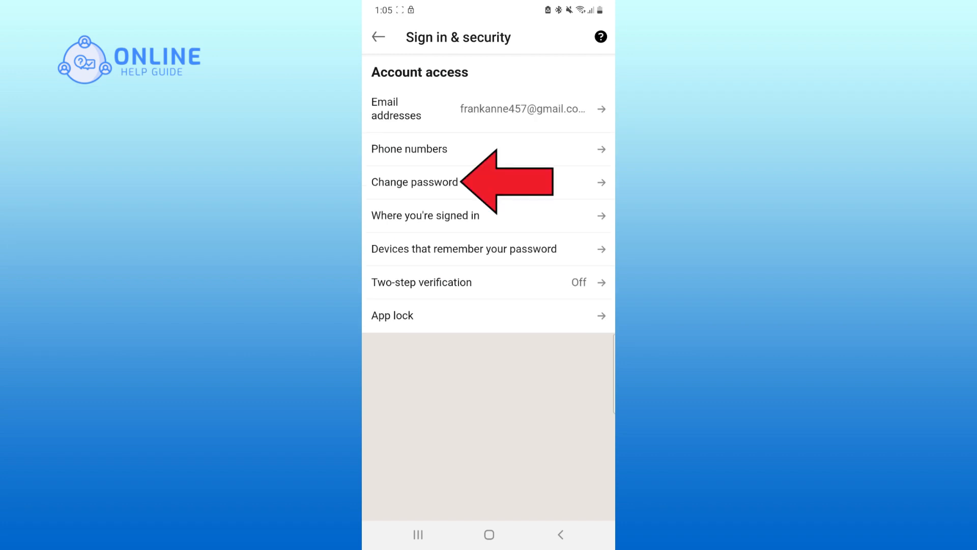
- Enter the current and new passwords on the Change password form and save the new password
{"action": "left_click", "coordinate": [414, 182]}
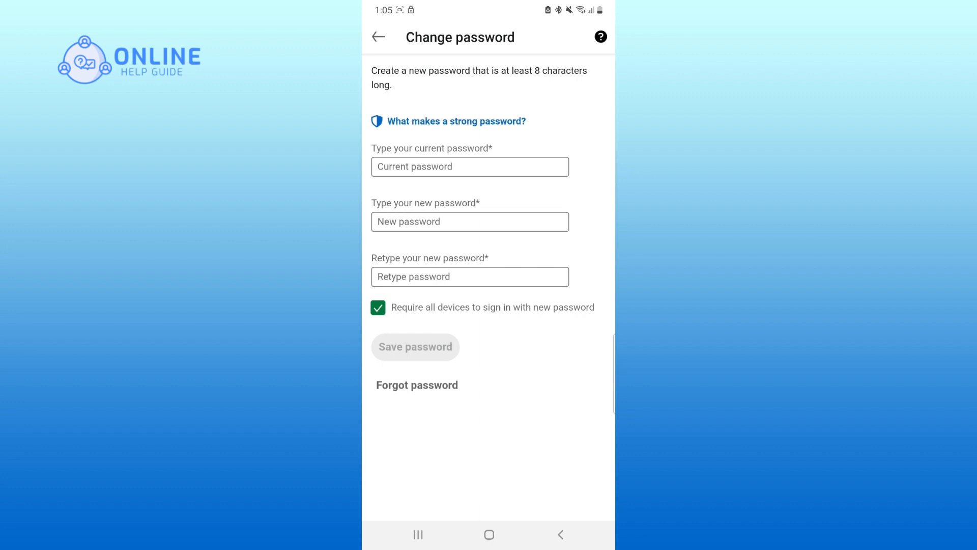
{"action": "left_click", "coordinate": [469, 165]}
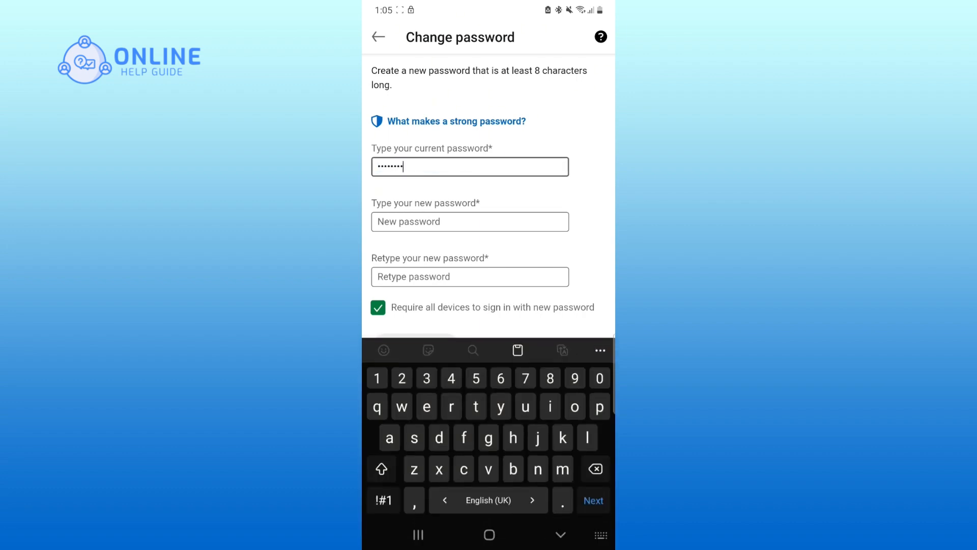
{"action": "left_click", "coordinate": [469, 220]}
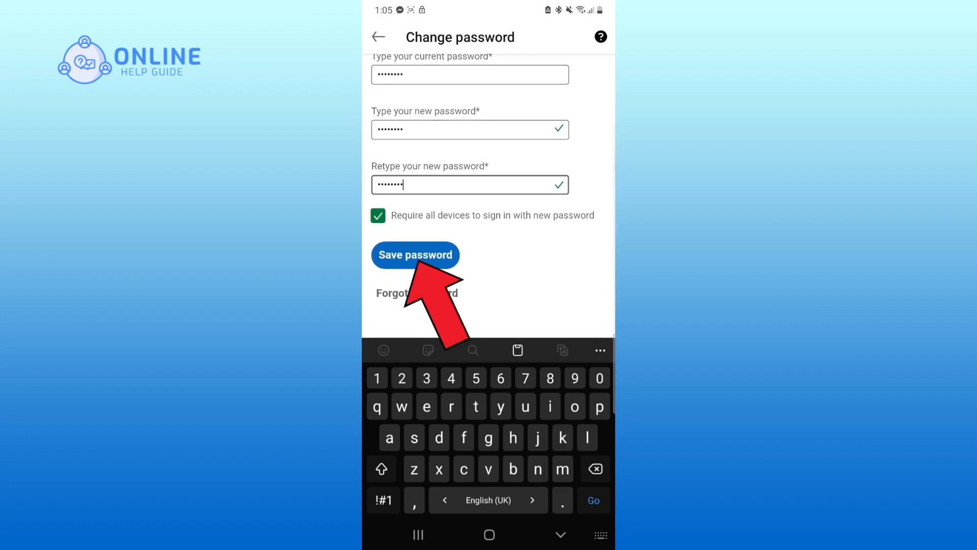
{"action": "left_click", "coordinate": [415, 254]}
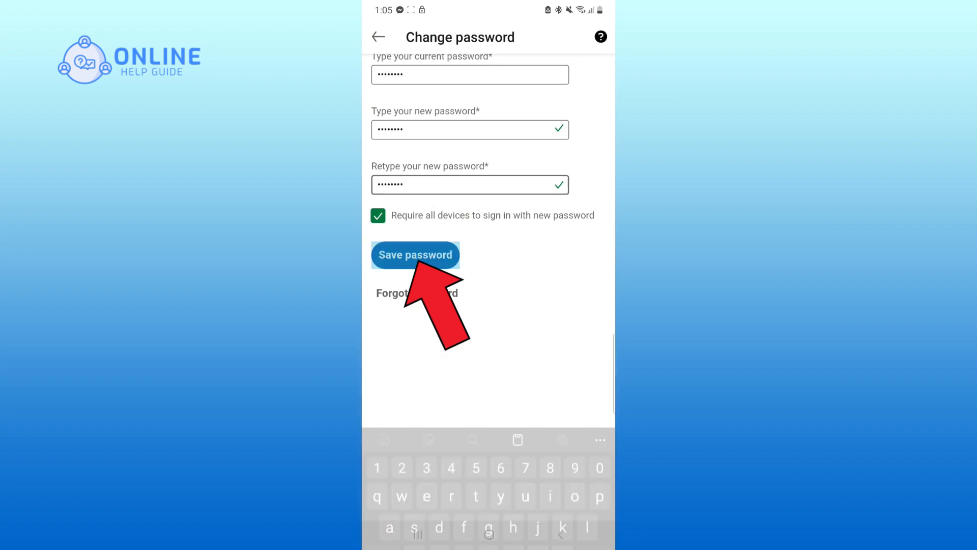
{"action": "left_click", "coordinate": [415, 254]}
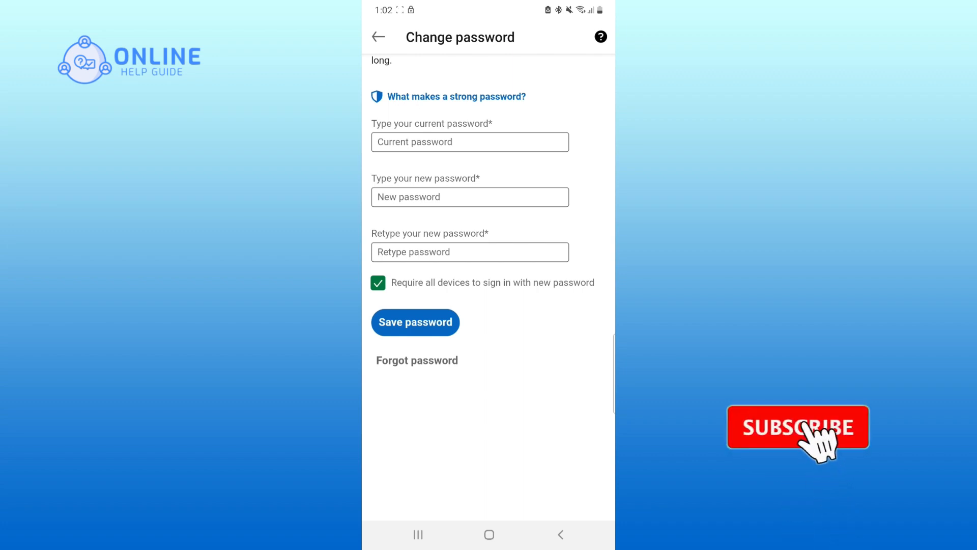
{"action": "left_click", "coordinate": [798, 427]}
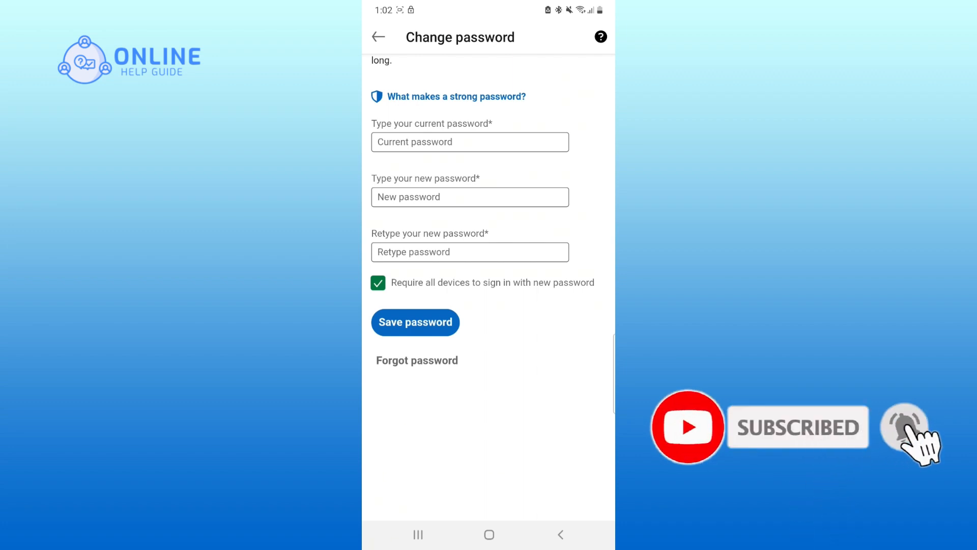